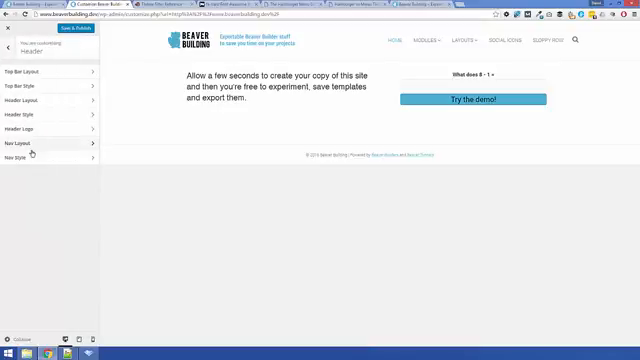
# Open Nav Layout in the Customizer's Header panel.
pyautogui.click(30, 148)
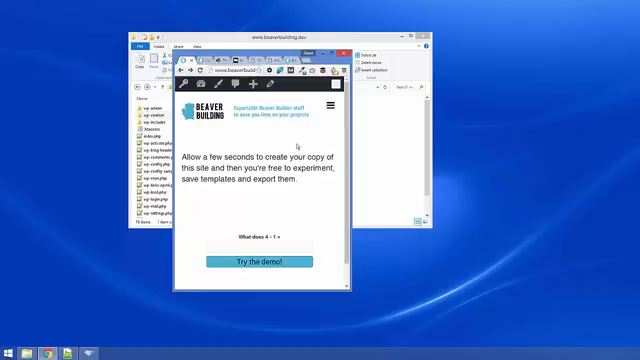
pyautogui.moveTo(302, 147)
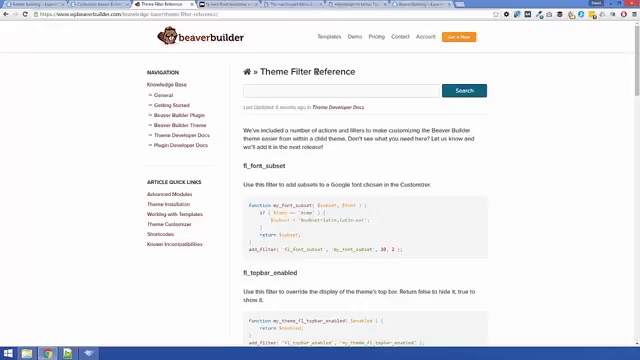
# Scroll the Theme Filter Reference down to the fl_nav_toggle_text filter section.
pyautogui.scroll(-3)
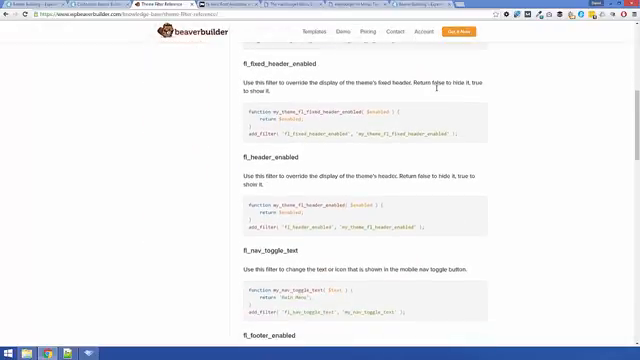
pyautogui.scroll(-3)
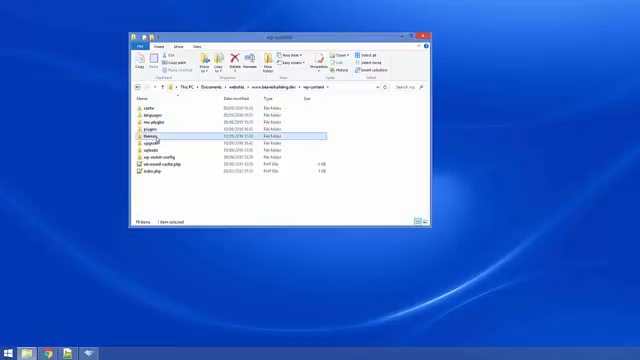
# Enter the themes folder inside wp-content.
pyautogui.doubleClick(149, 137)
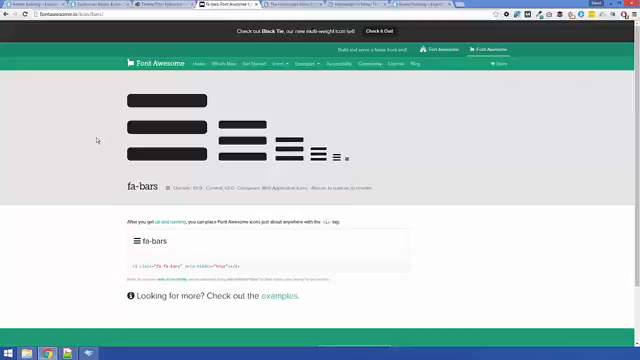
pyautogui.moveTo(143, 178)
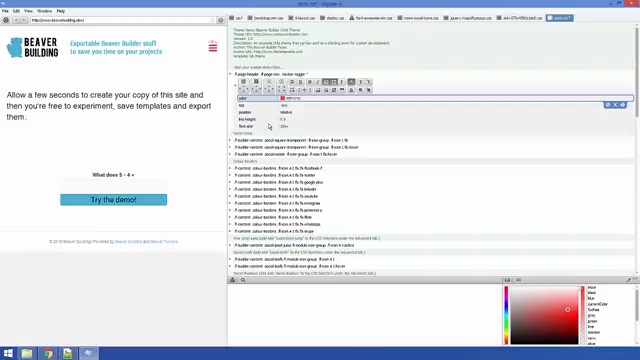
pyautogui.moveTo(272, 125)
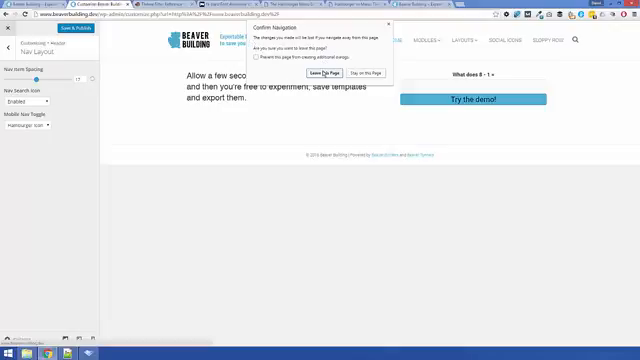
# Confirm leaving the page to discard unsaved Customizer changes.
pyautogui.click(348, 74)
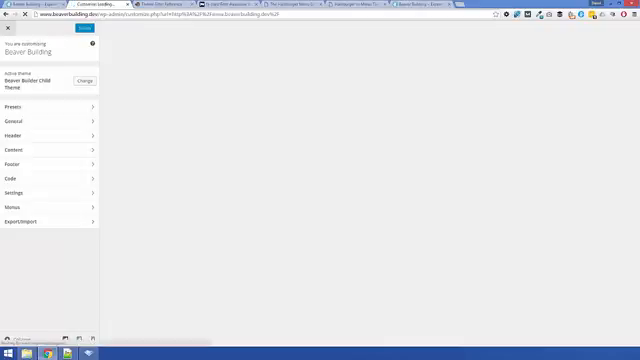
pyautogui.moveTo(49, 179)
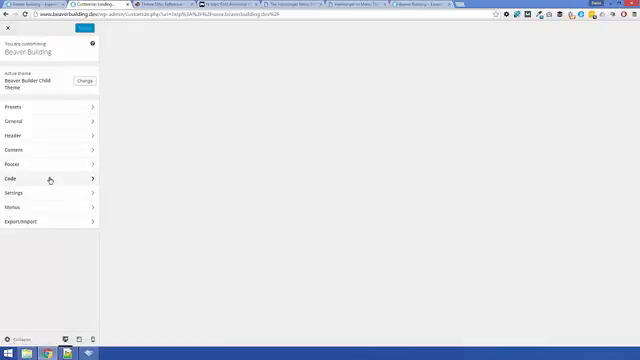